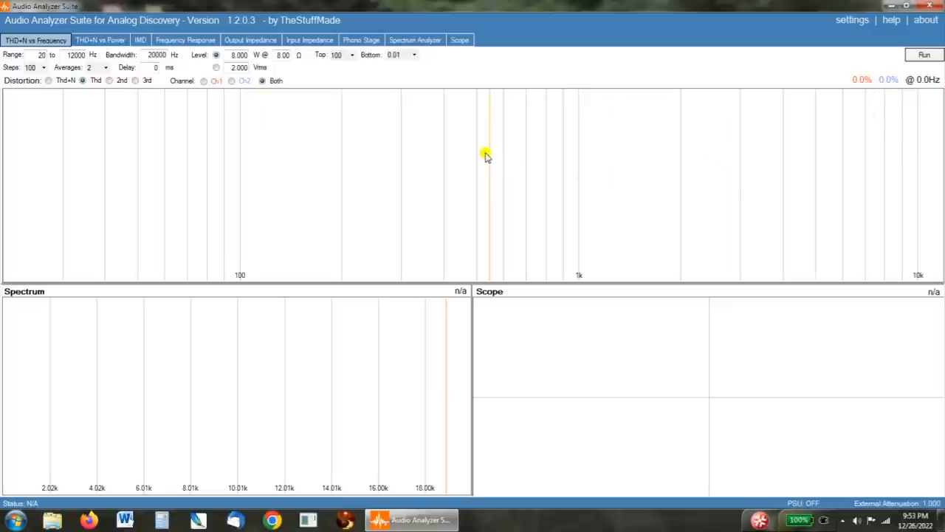
Run a THD+N vs Power sweep at 1000 Hz into 8 Ω, 100 mW to 100 W
left_click(100, 40)
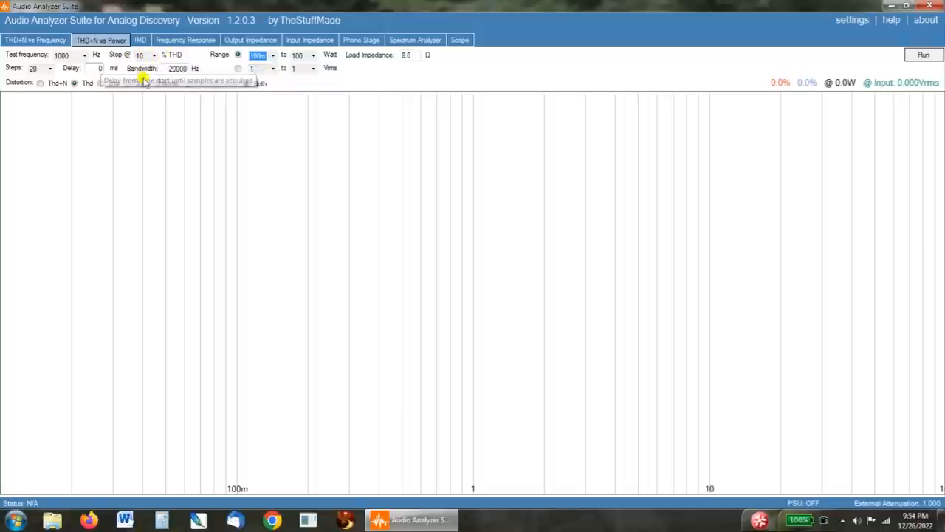
mouse_move(63, 59)
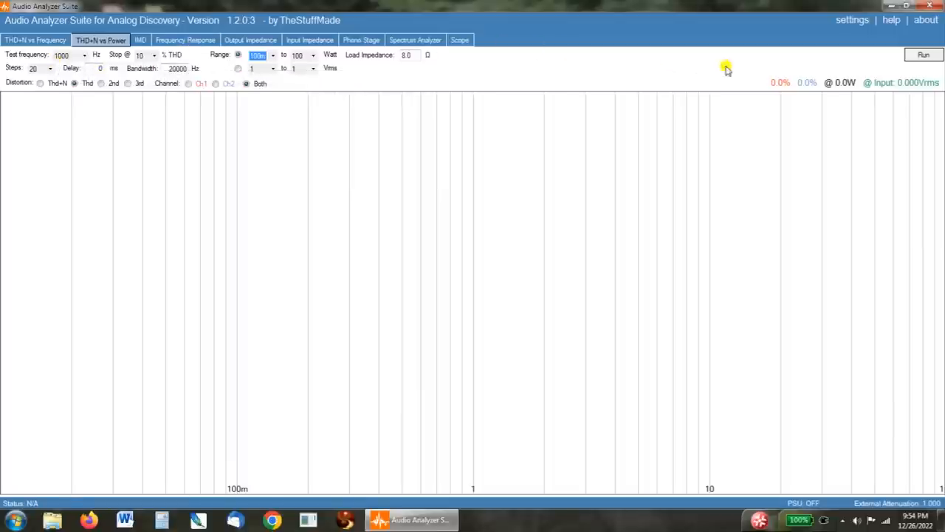
left_click(923, 55)
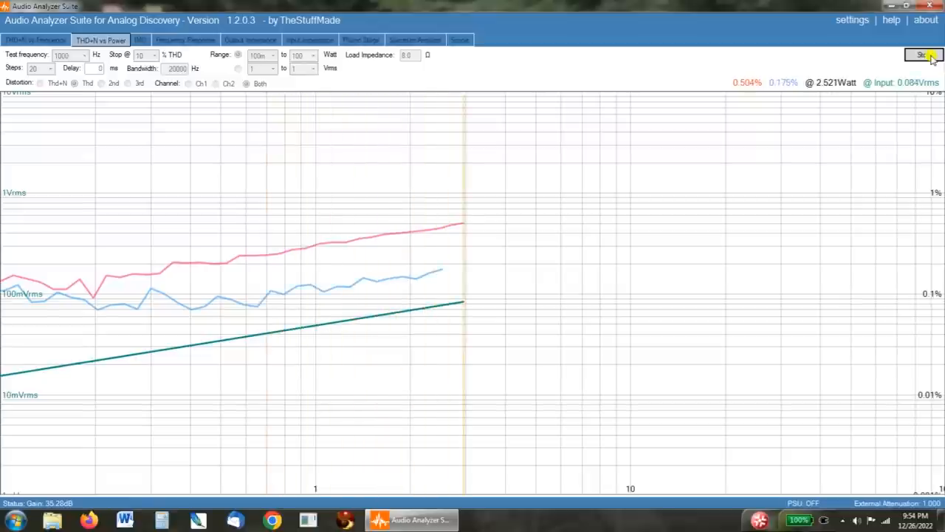
Review the finished power sweep, distortion above 8% near 30 W, then restart the sweep
left_click(923, 54)
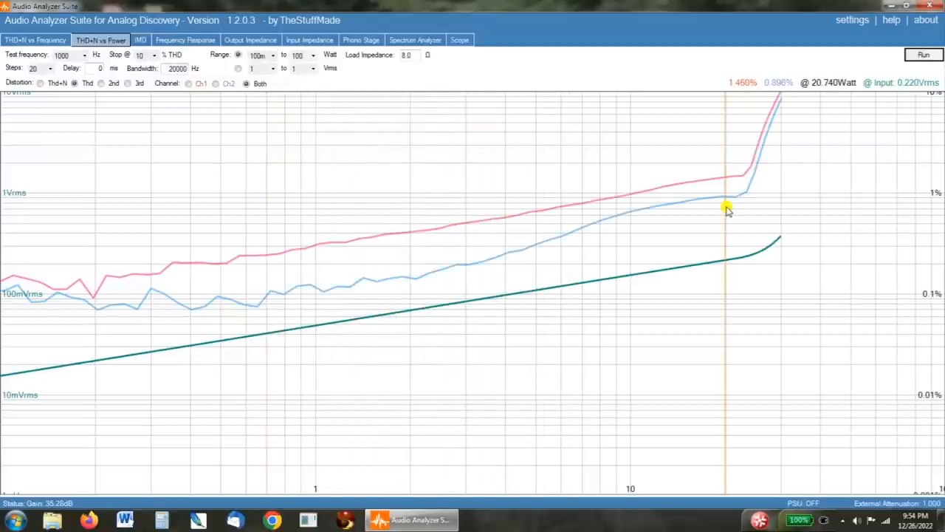
mouse_move(688, 205)
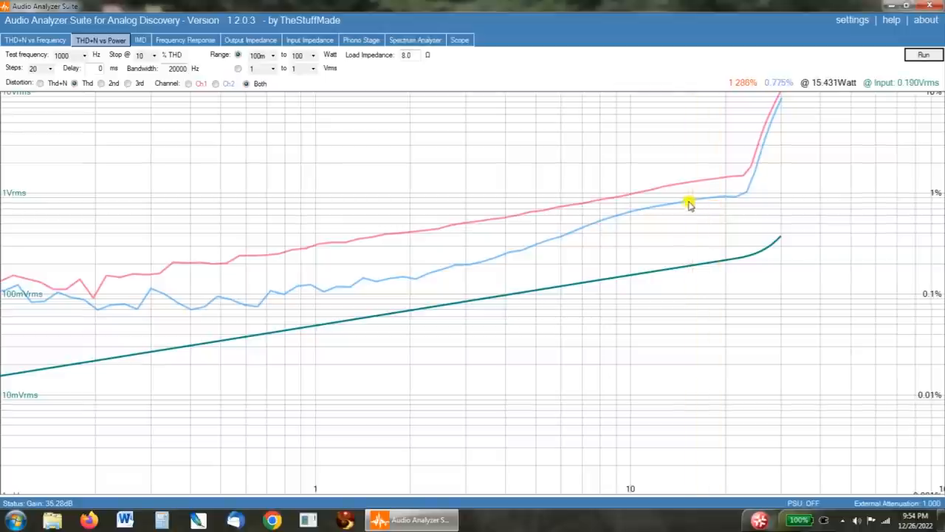
mouse_move(450, 267)
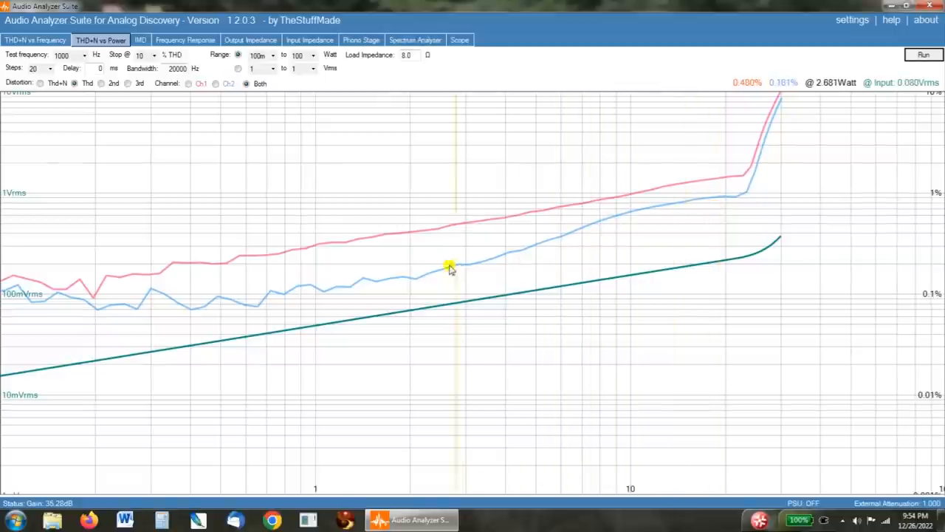
mouse_move(378, 282)
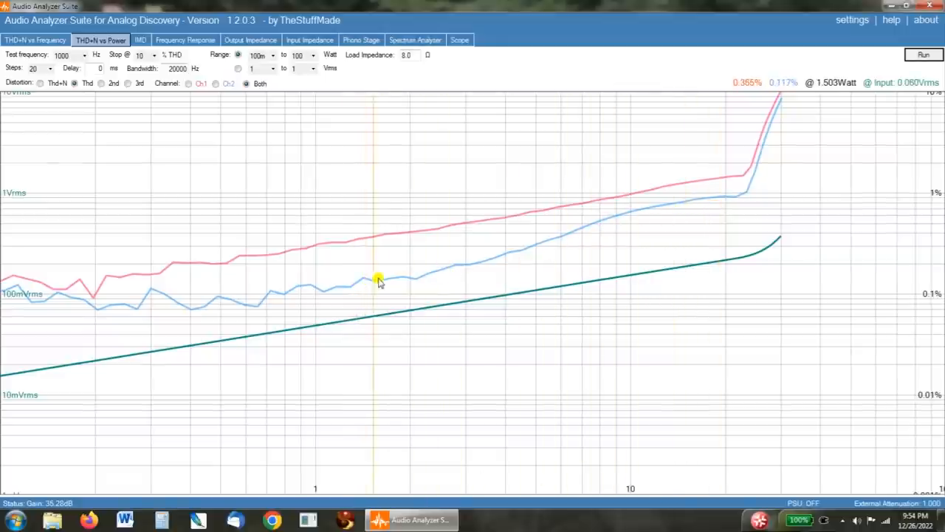
mouse_move(418, 281)
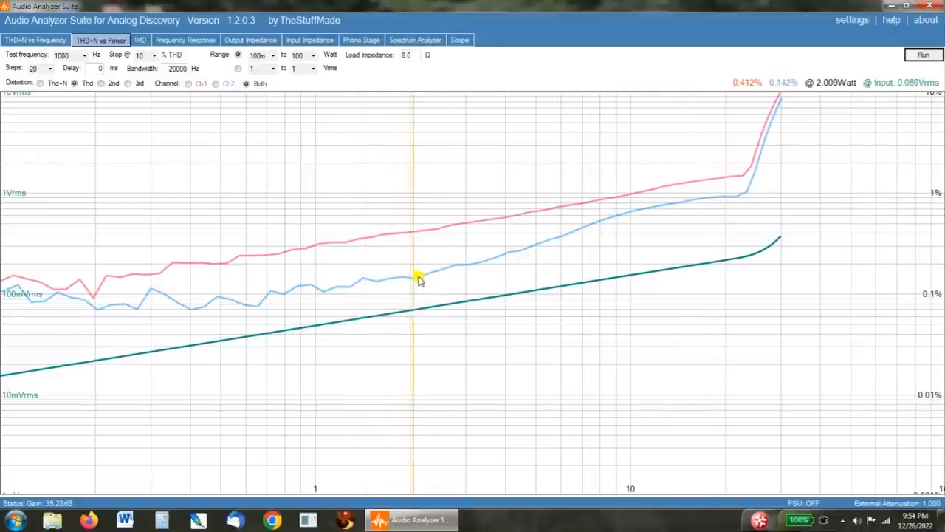
mouse_move(441, 268)
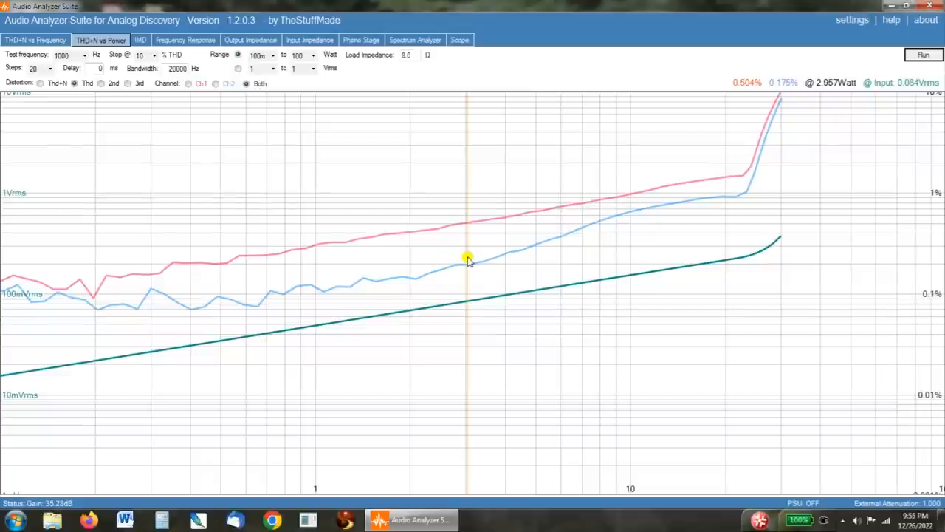
mouse_move(620, 220)
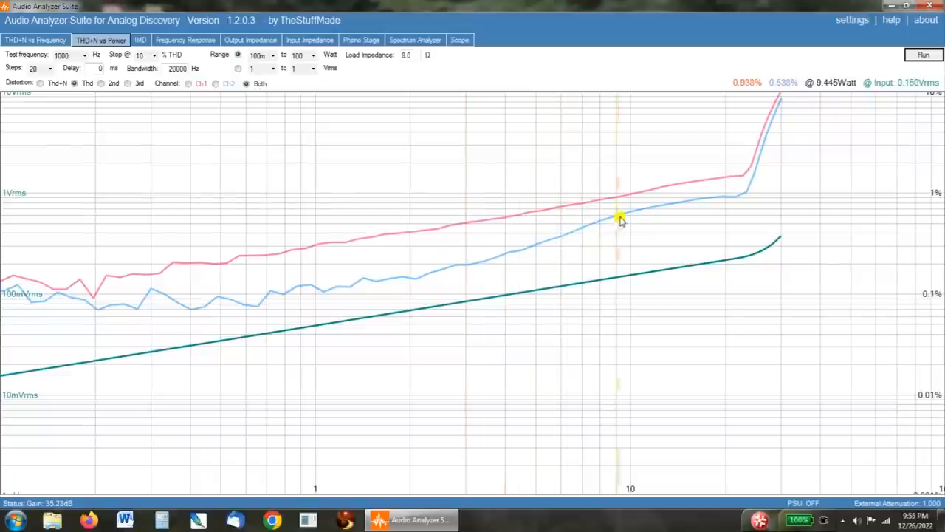
mouse_move(725, 199)
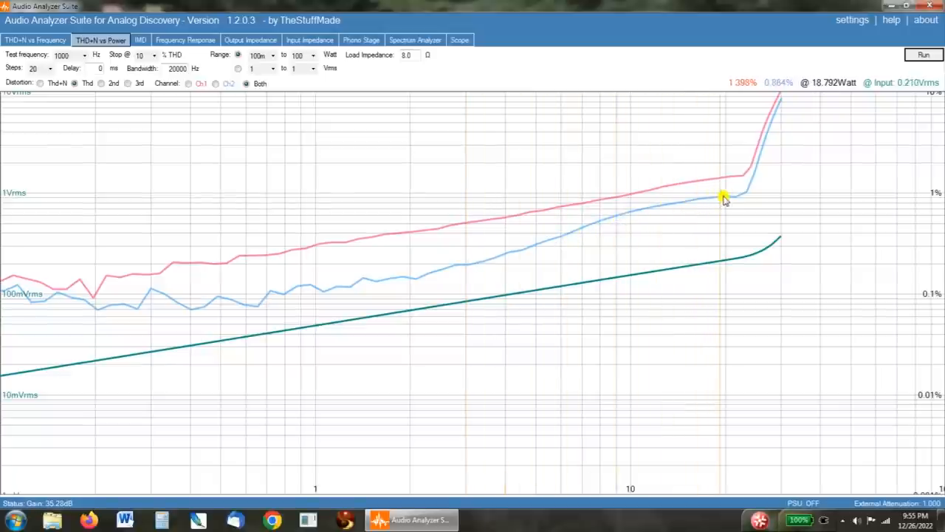
mouse_move(731, 198)
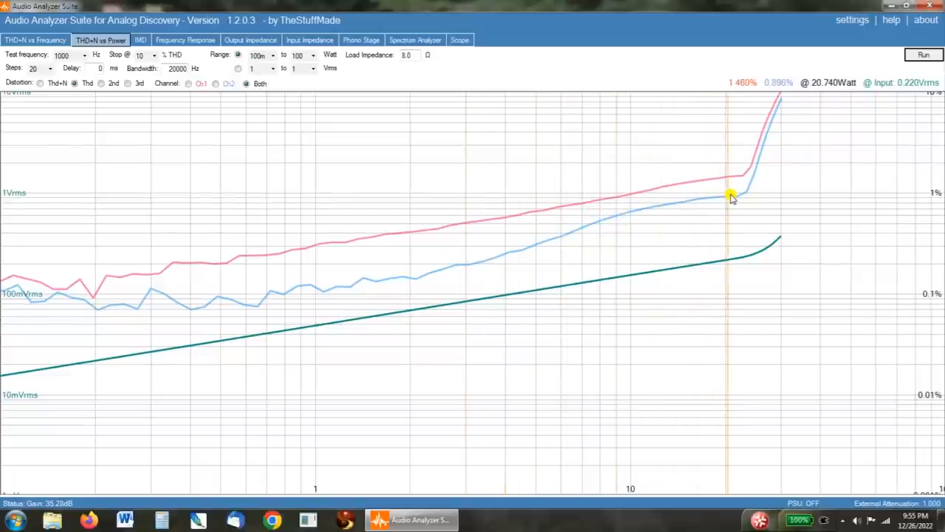
mouse_move(746, 196)
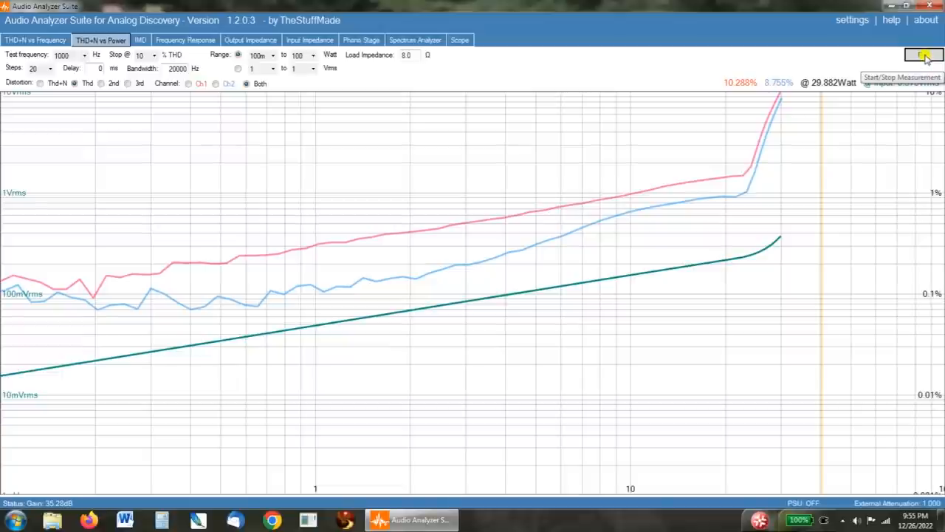
left_click(924, 55)
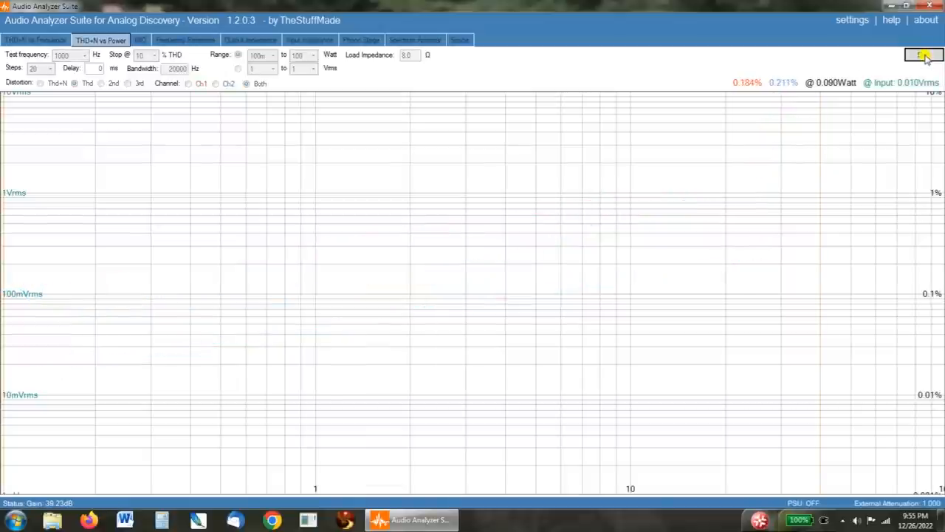
Rerun the THD+N vs Power sweep until curves reach about 46 W
left_click(923, 55)
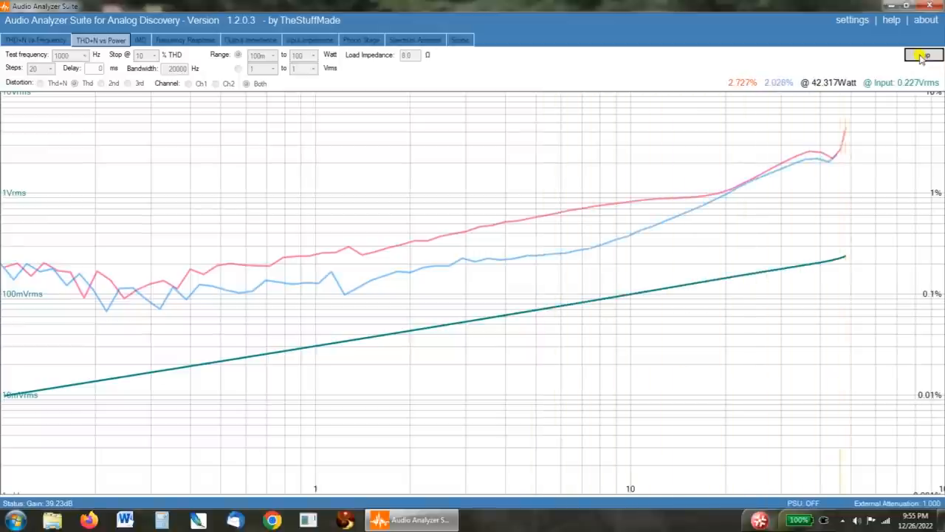
left_click(924, 54)
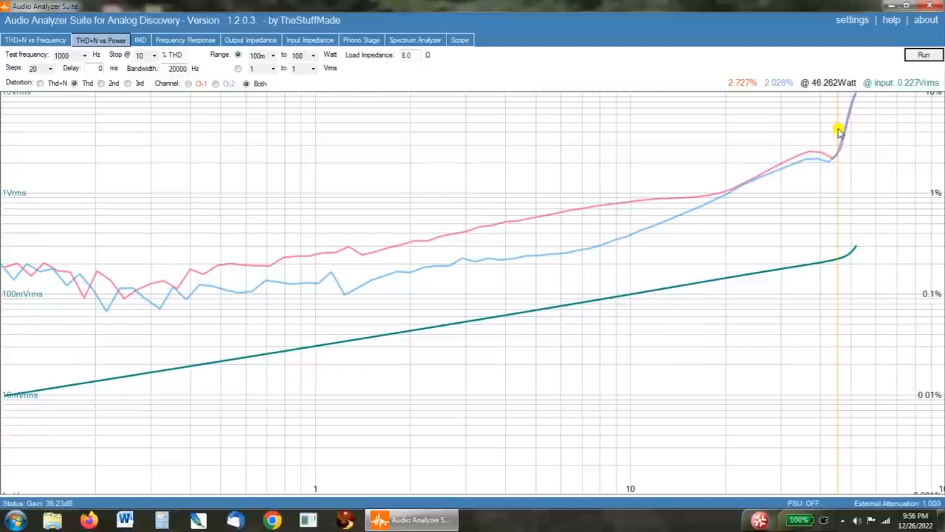
mouse_move(751, 163)
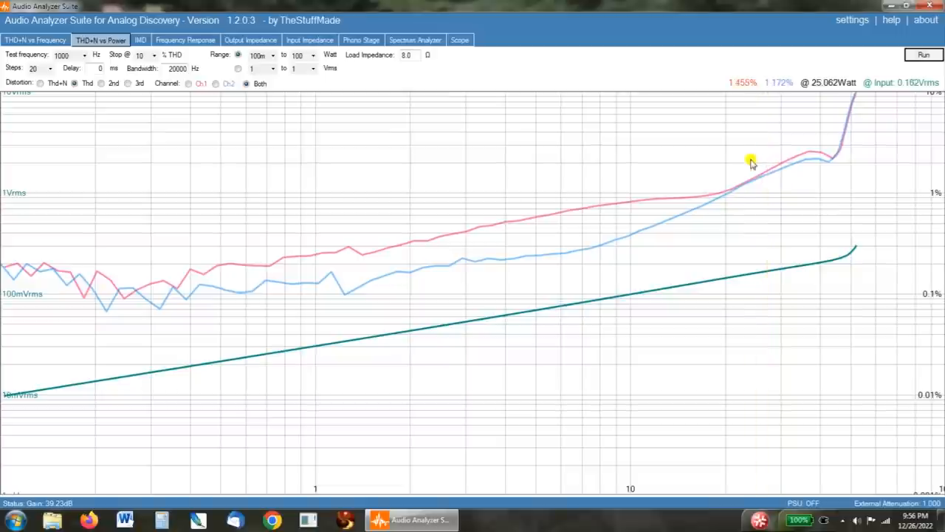
mouse_move(727, 171)
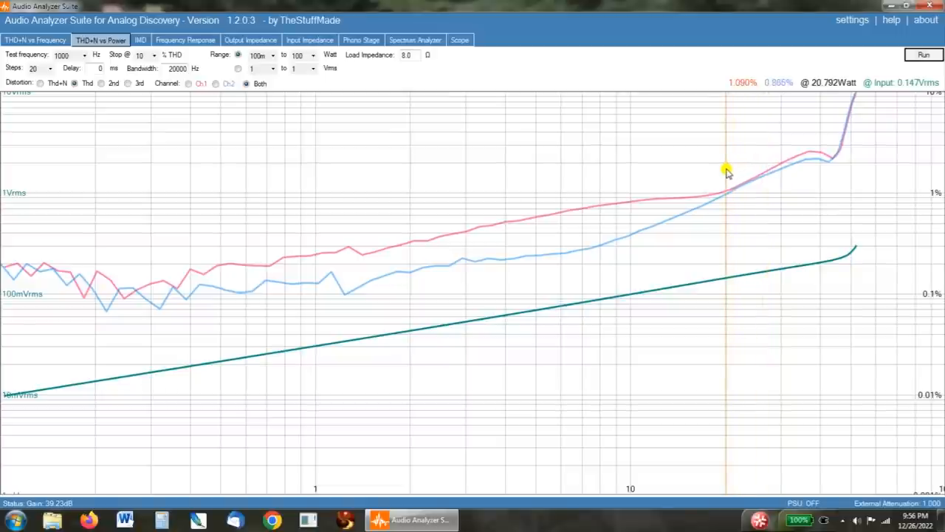
mouse_move(831, 147)
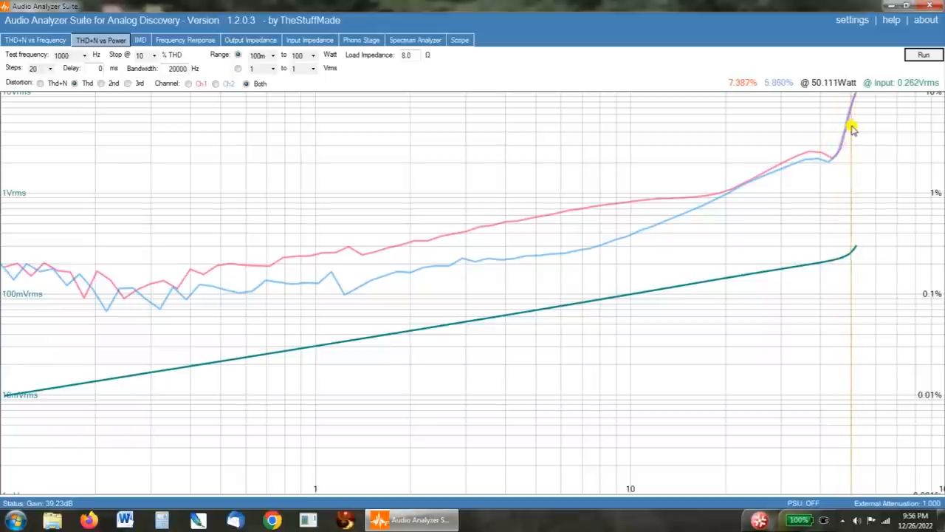
mouse_move(833, 154)
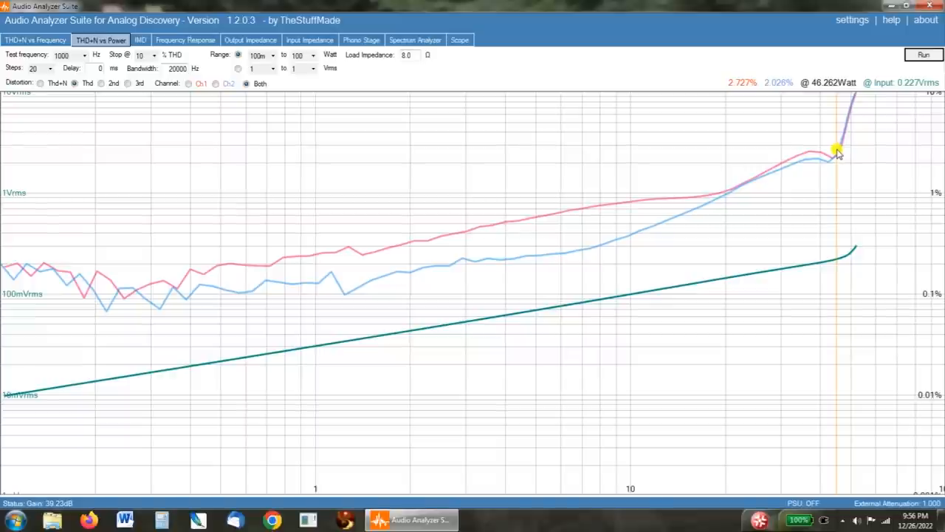
mouse_move(845, 127)
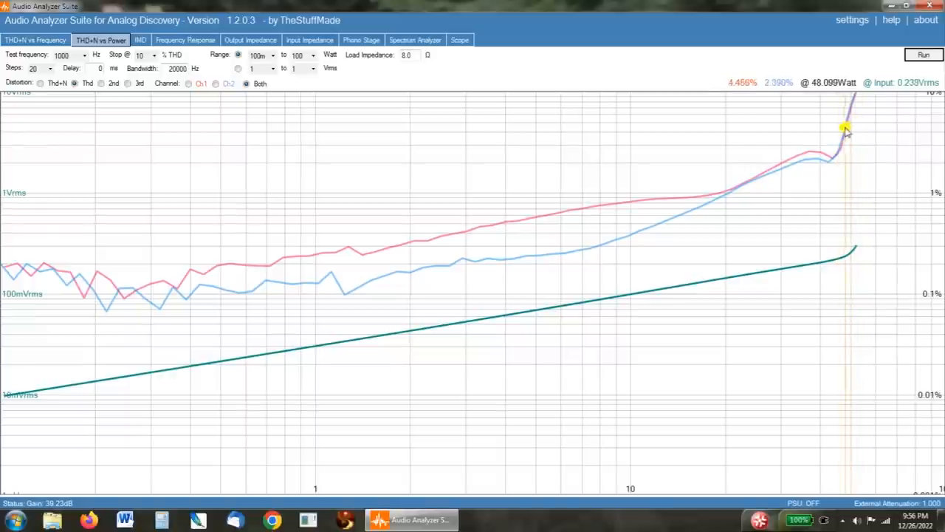
mouse_move(714, 182)
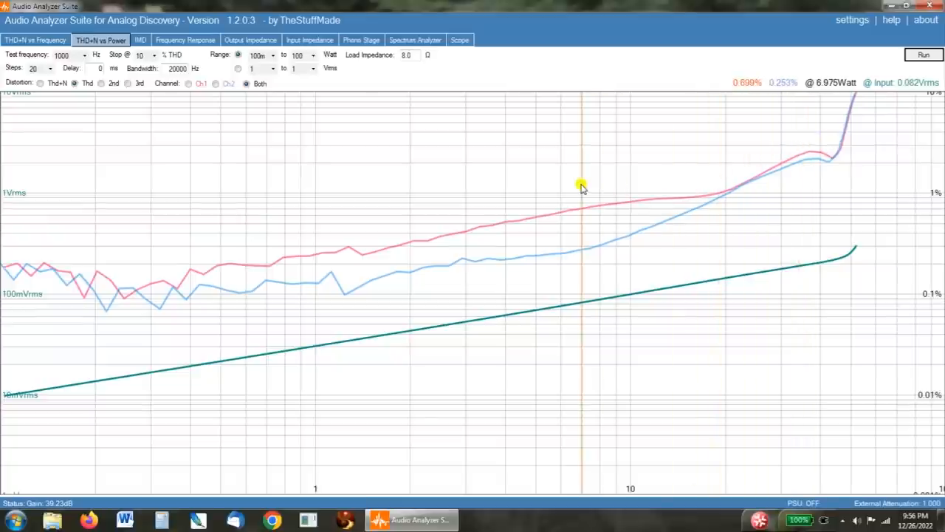
mouse_move(537, 198)
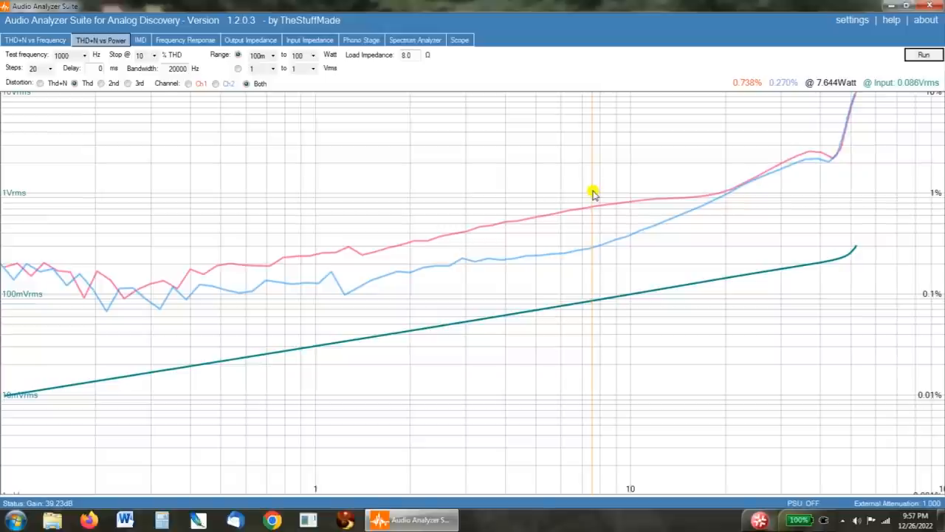
Switch to the Frequency Response measurement, set for 10 Hz–50 kHz at 0.2 Vrms
left_click(184, 40)
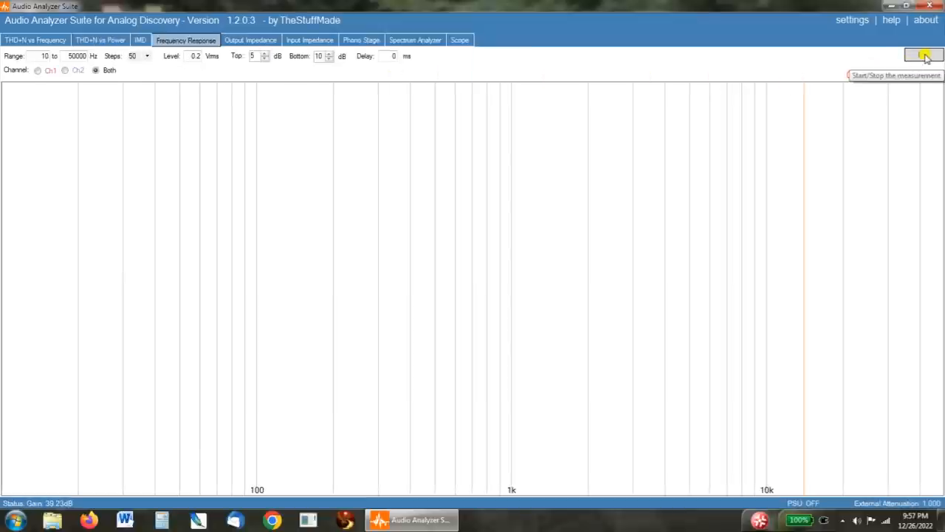
Sweep the frequency response of both channels and pin the readout near 10 kHz
left_click(923, 55)
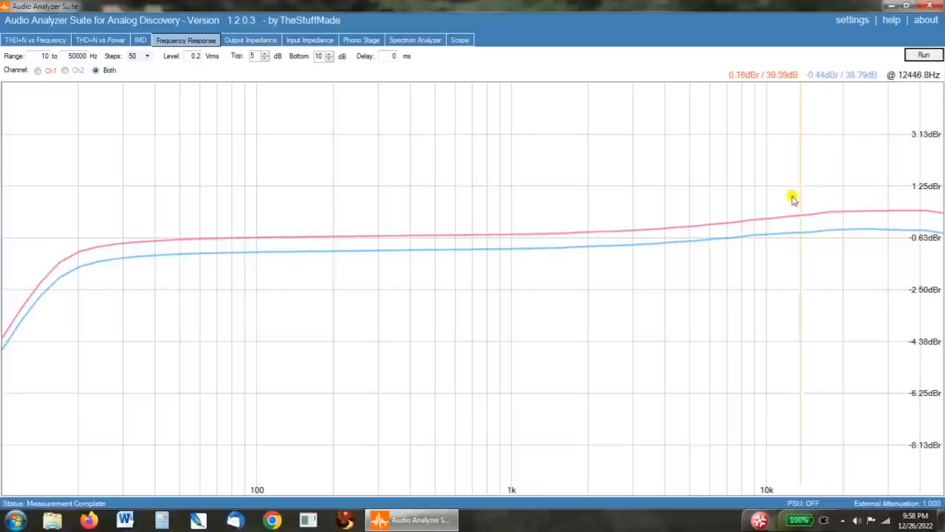
mouse_move(509, 259)
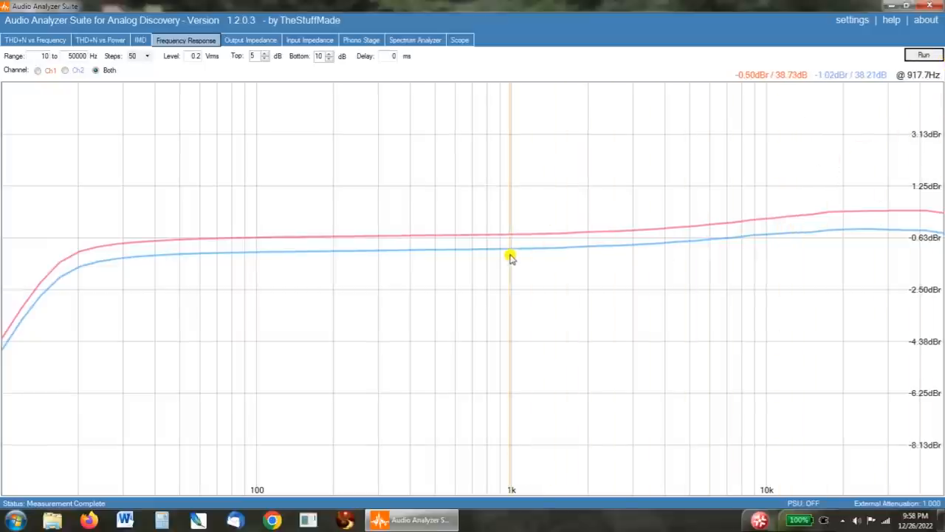
mouse_move(818, 242)
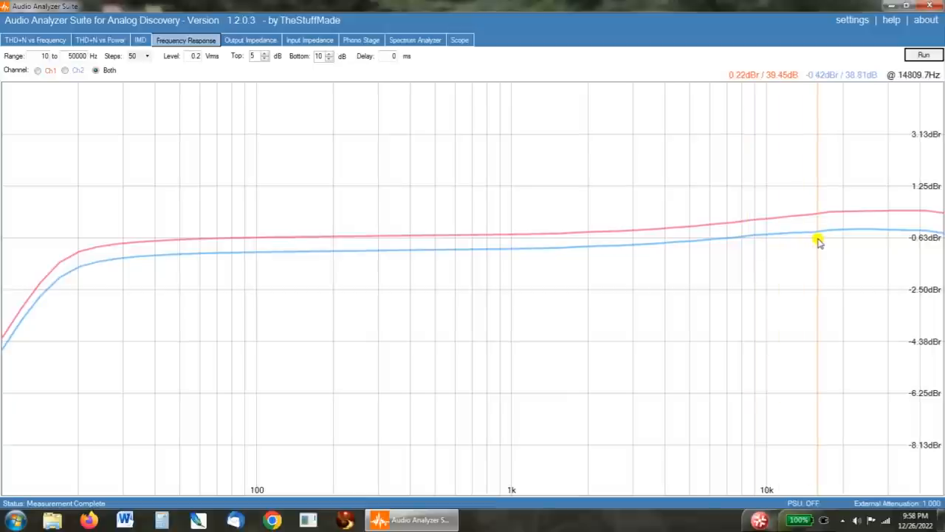
mouse_move(842, 236)
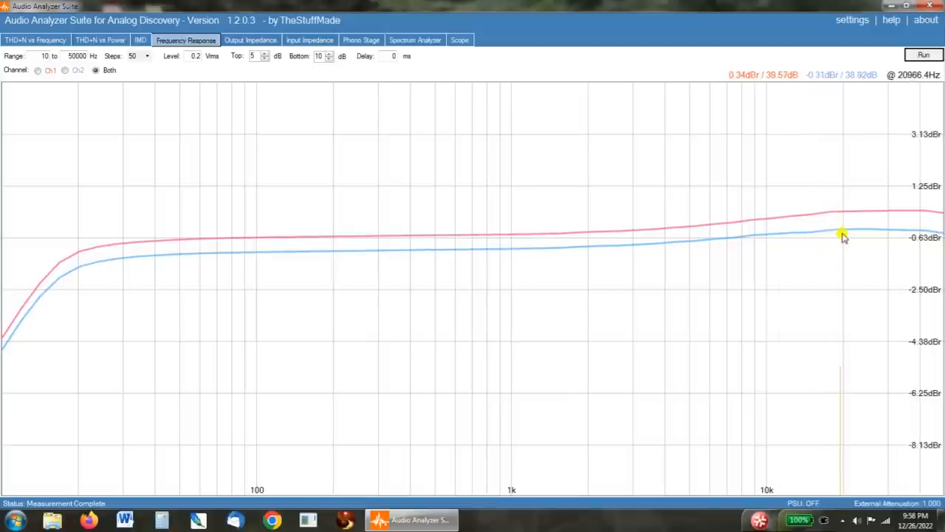
mouse_move(847, 236)
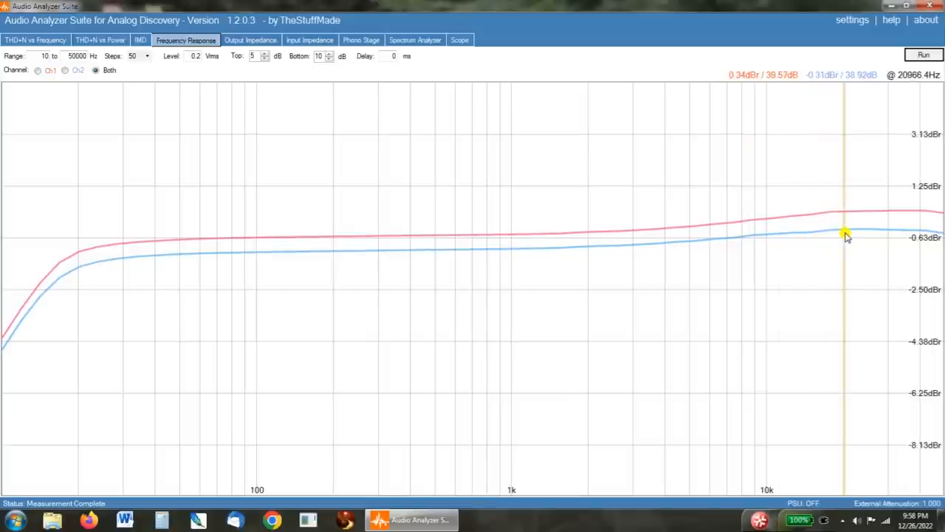
mouse_move(768, 238)
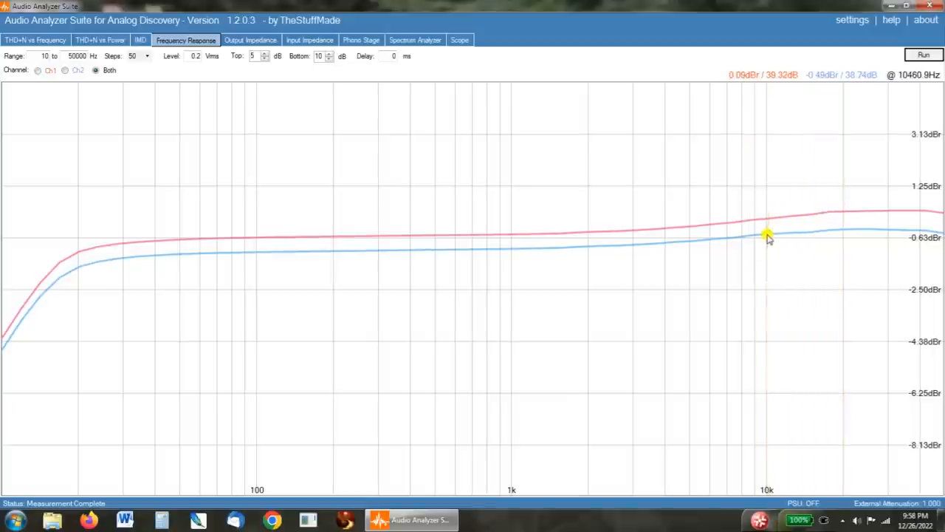
left_click(766, 236)
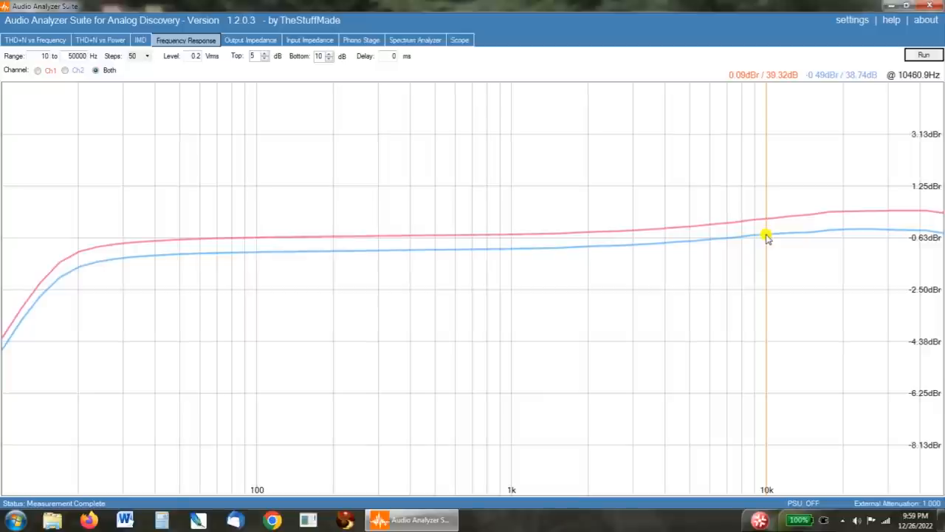
mouse_move(702, 243)
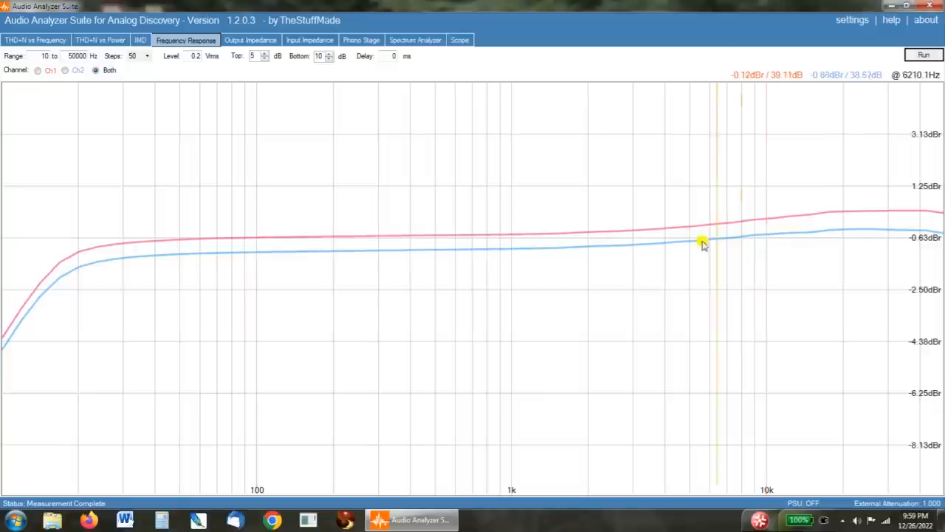
mouse_move(512, 244)
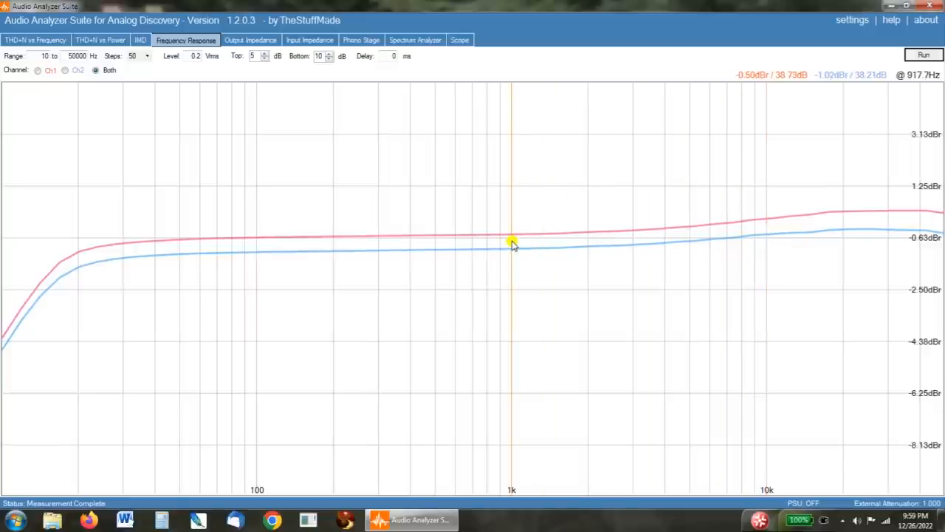
mouse_move(754, 245)
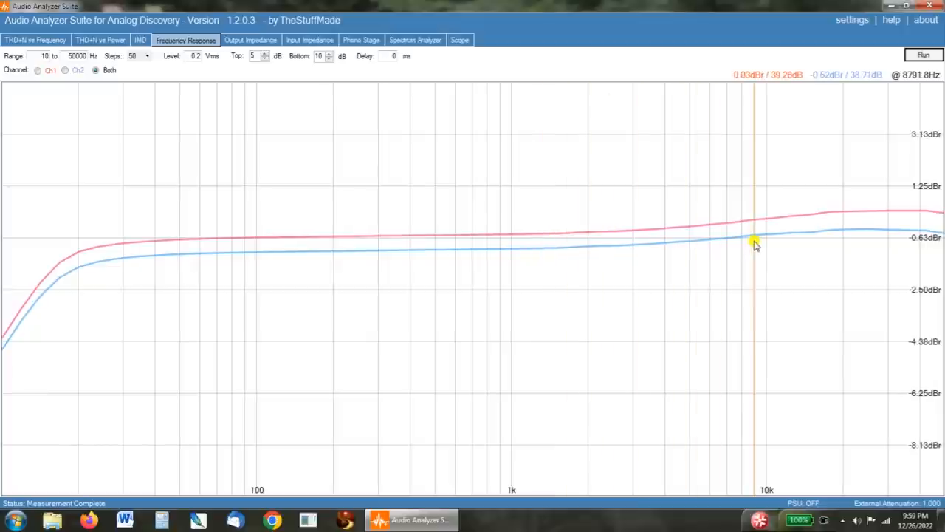
mouse_move(700, 257)
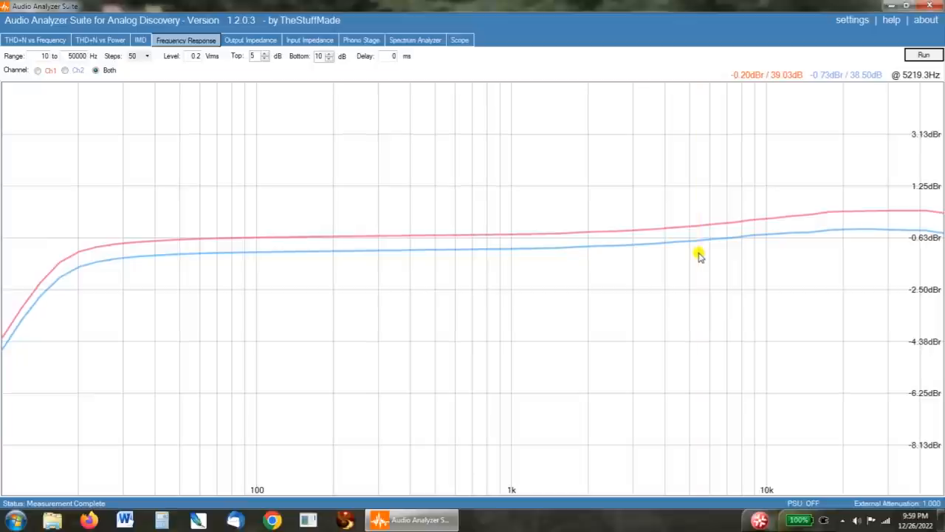
mouse_move(94, 252)
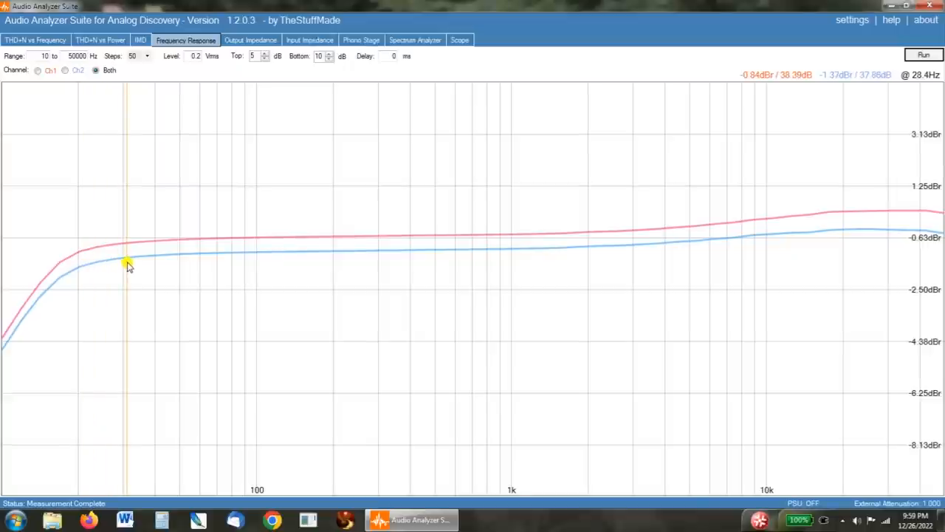
mouse_move(155, 266)
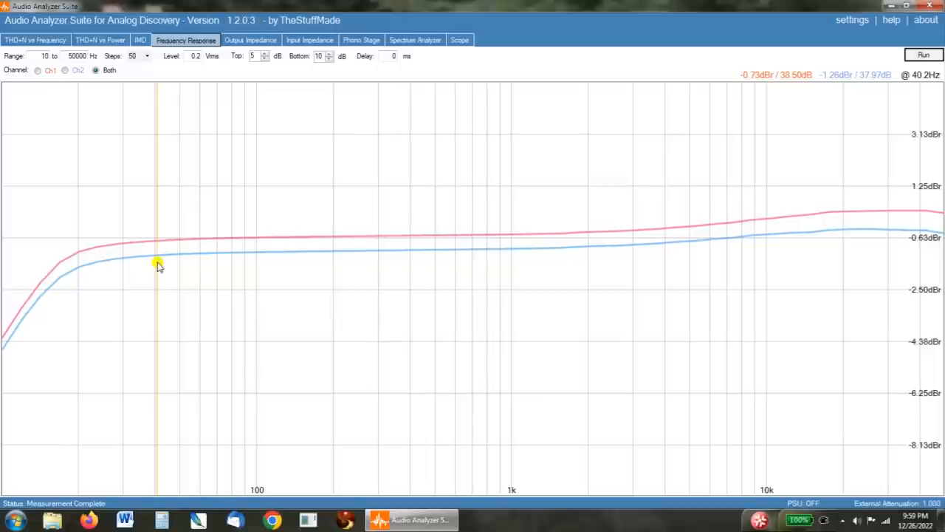
mouse_move(618, 244)
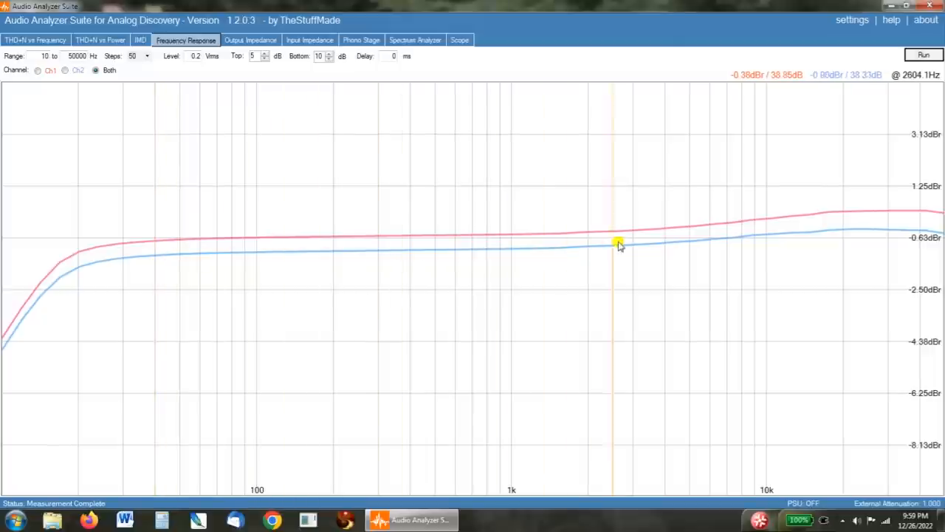
mouse_move(676, 241)
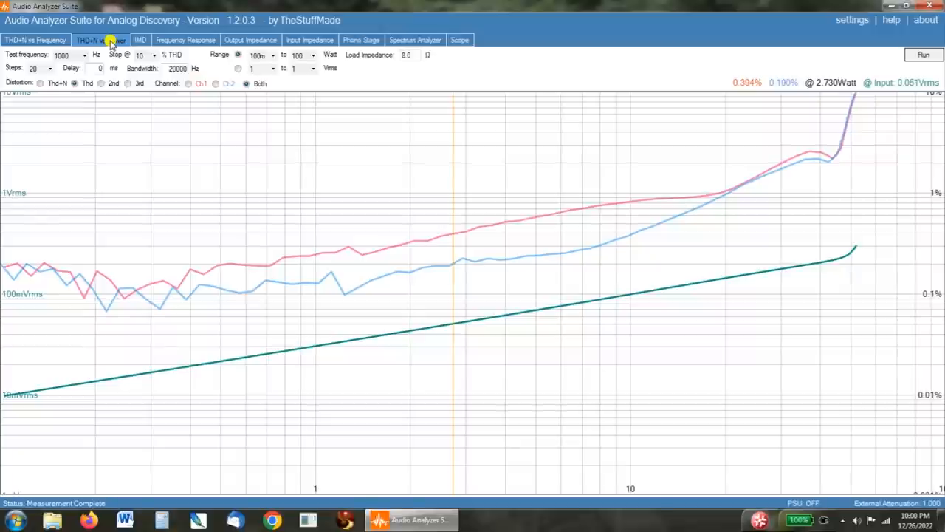
Switch to the THD+N vs Frequency measurement, set for 20 Hz–12 kHz at 8 W
left_click(35, 40)
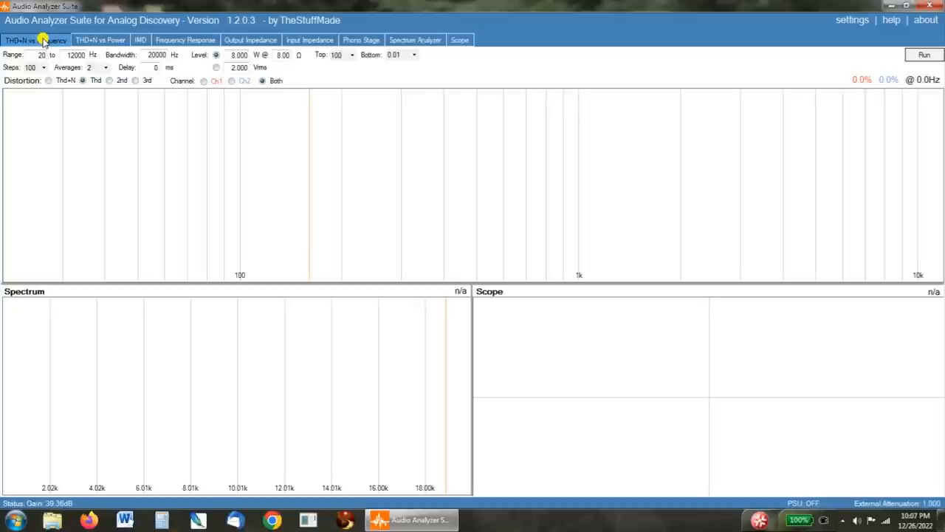
mouse_move(867, 31)
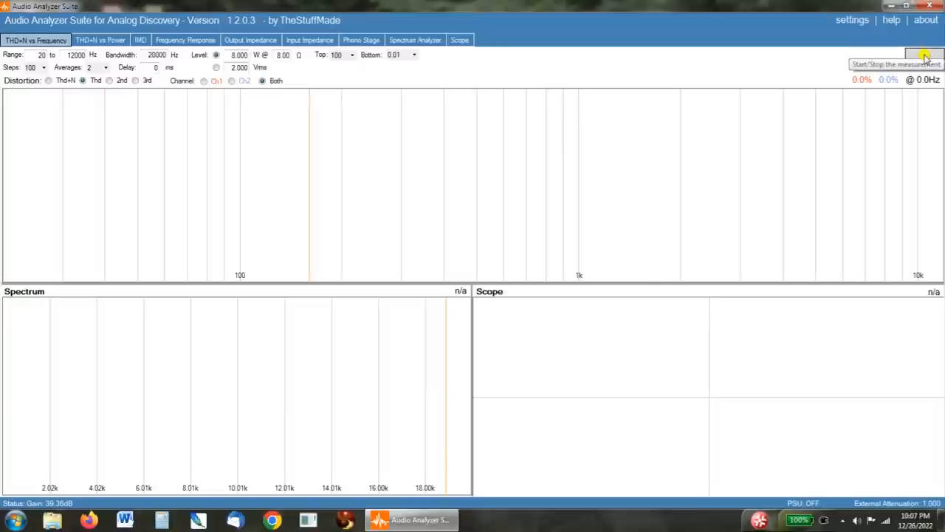
Run the 8 W THD+N vs Frequency sweep and read distortion near 12 kHz
left_click(924, 55)
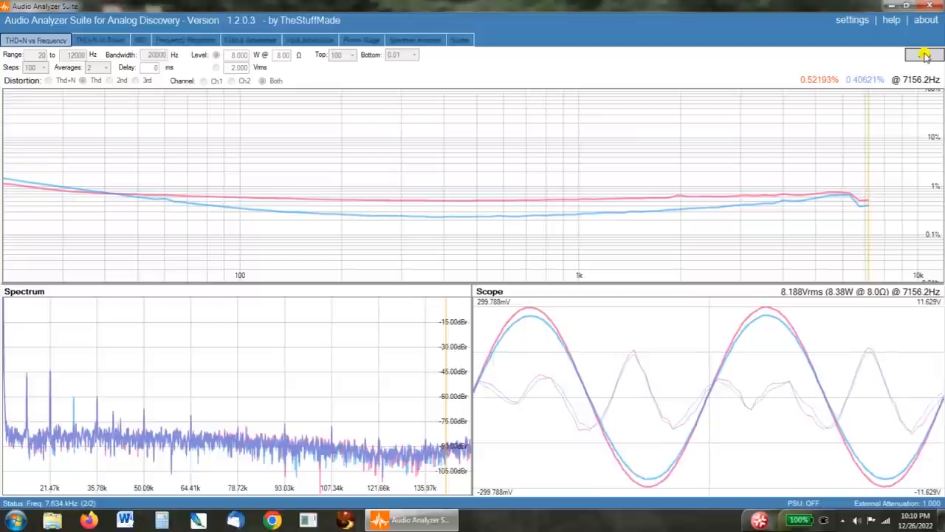
left_click(923, 54)
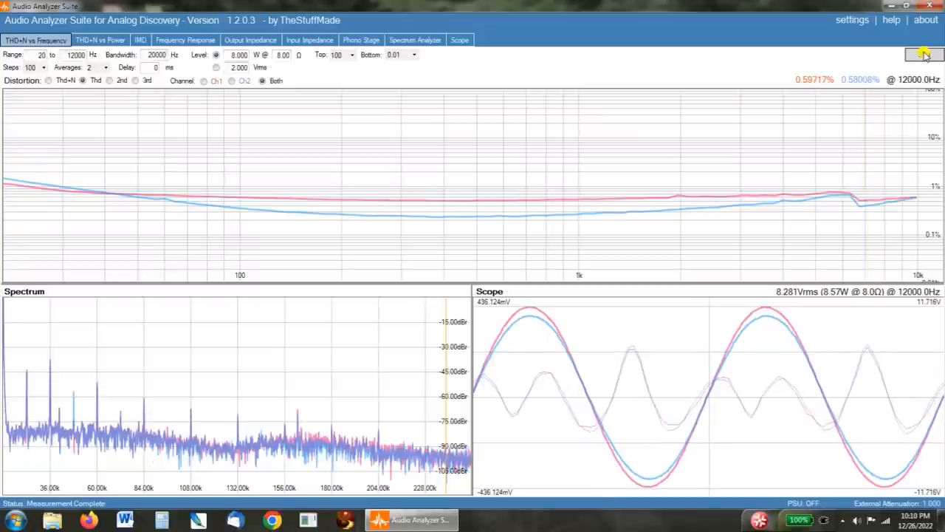
left_click(924, 54)
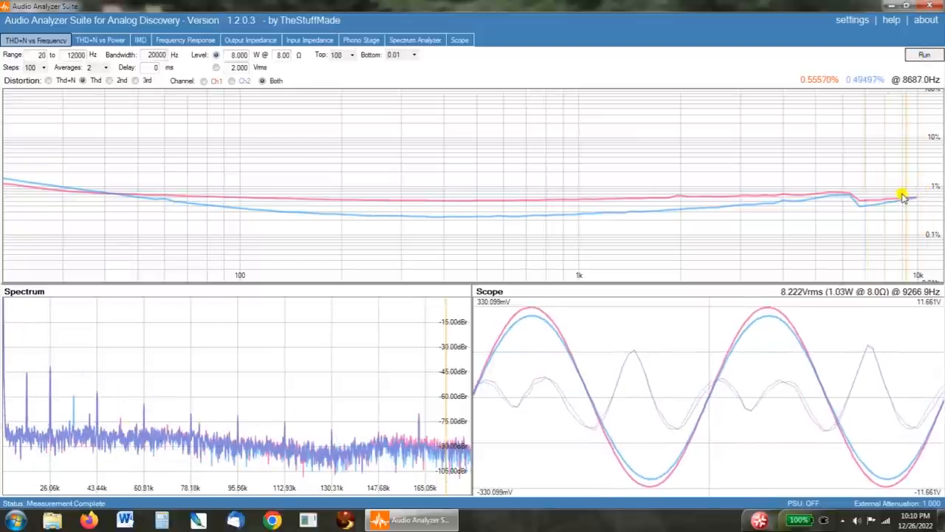